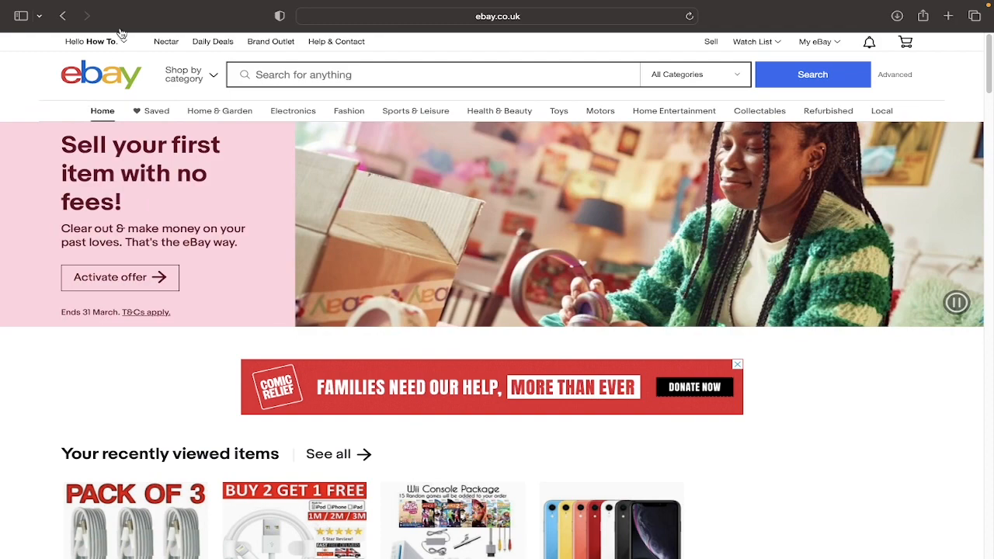
# - Open Account settings from the Hello menu and scroll down to the Selling section
pyautogui.click(93, 41)
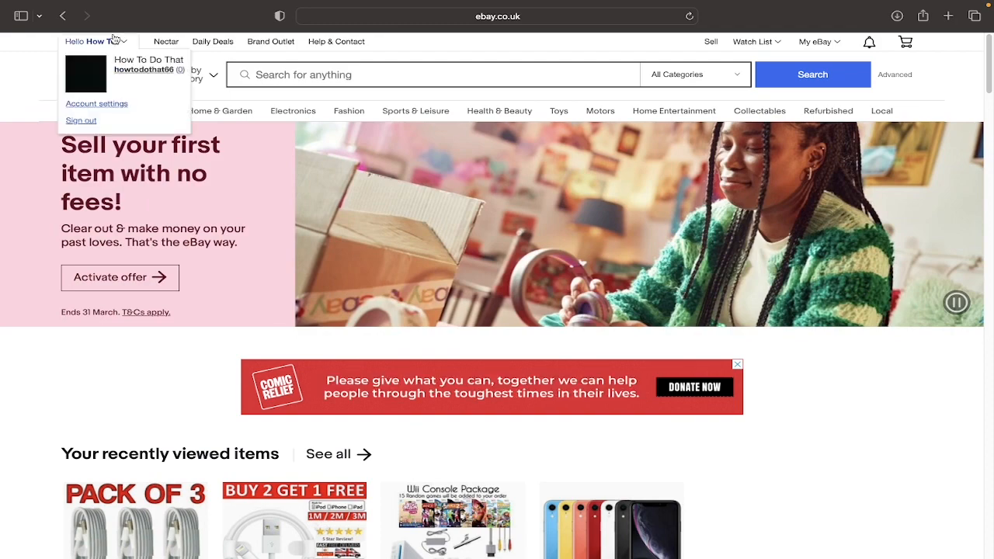
pyautogui.click(96, 103)
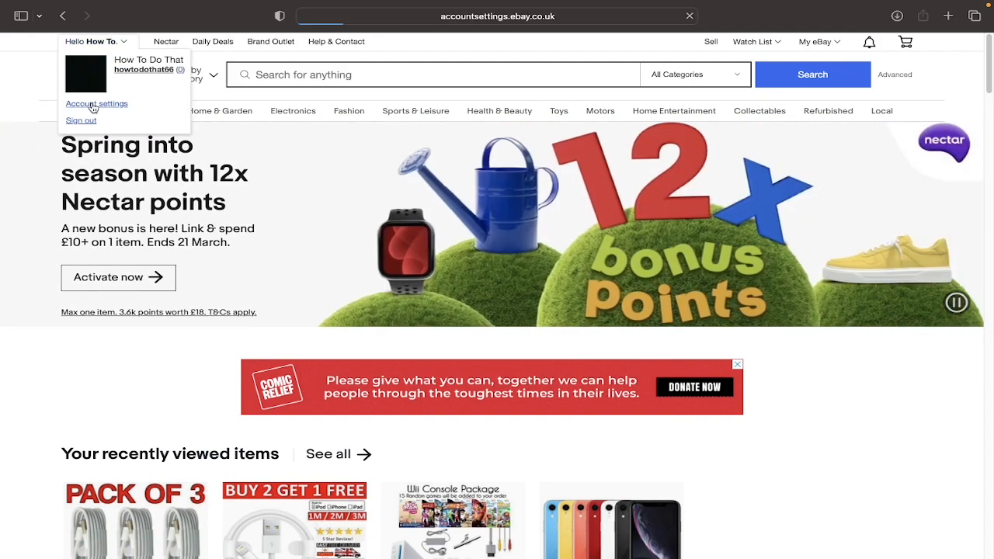
pyautogui.click(96, 103)
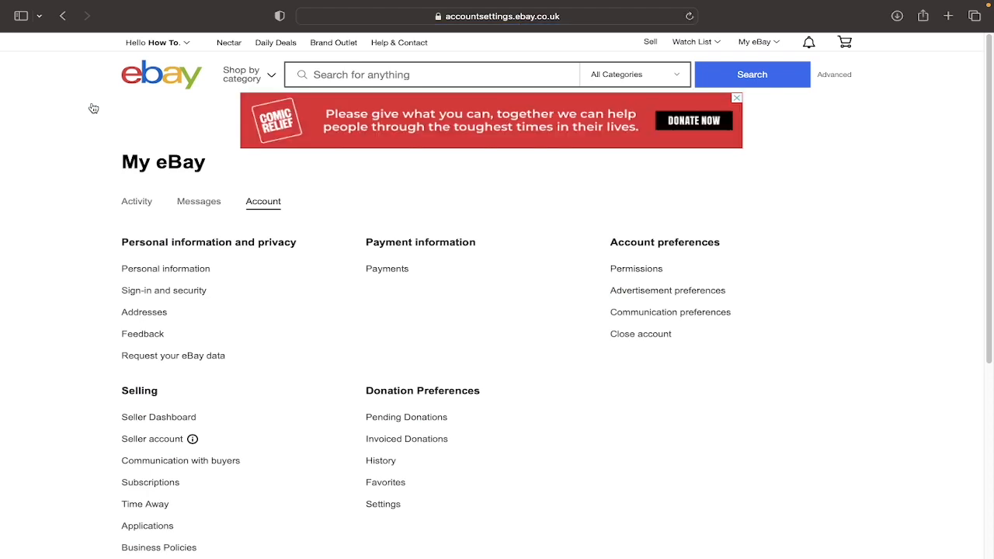
pyautogui.moveTo(300, 225)
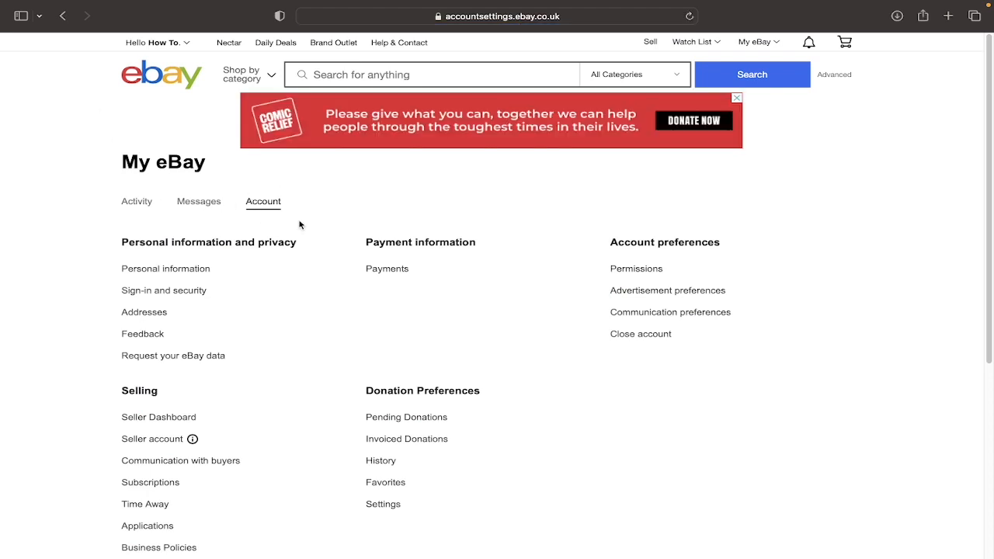
pyautogui.scroll(-3)
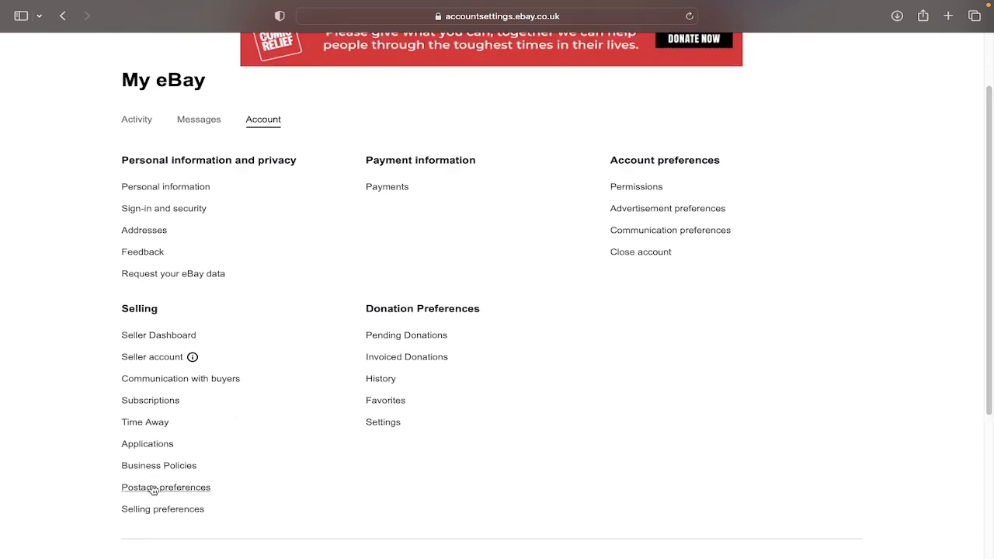
# - Go to Postage preferences under Selling
pyautogui.click(166, 487)
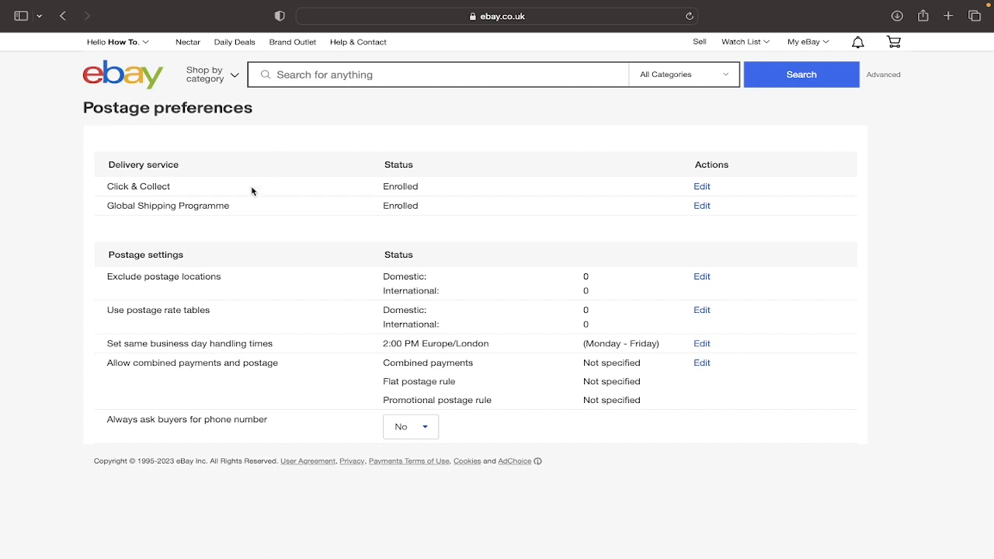
pyautogui.doubleClick(124, 277)
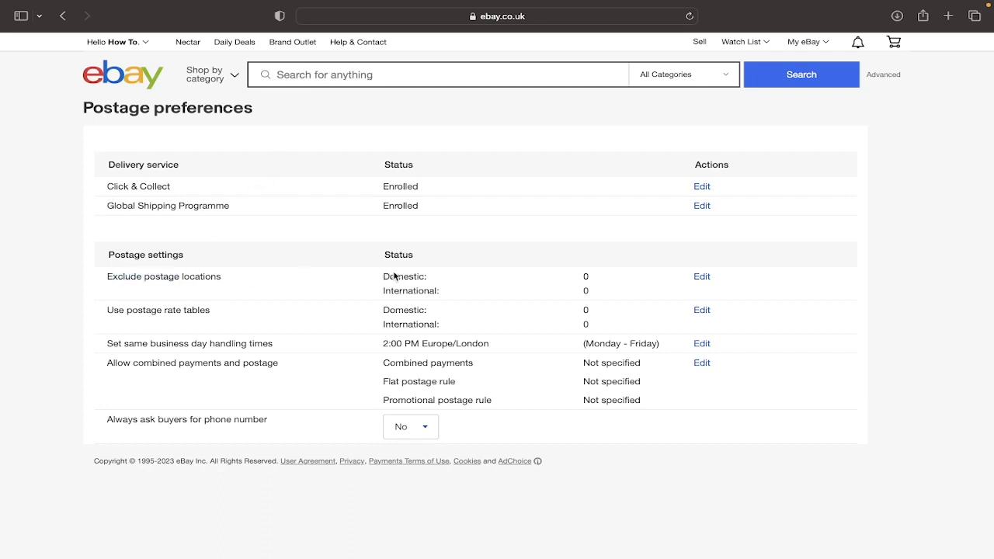
pyautogui.moveTo(437, 294)
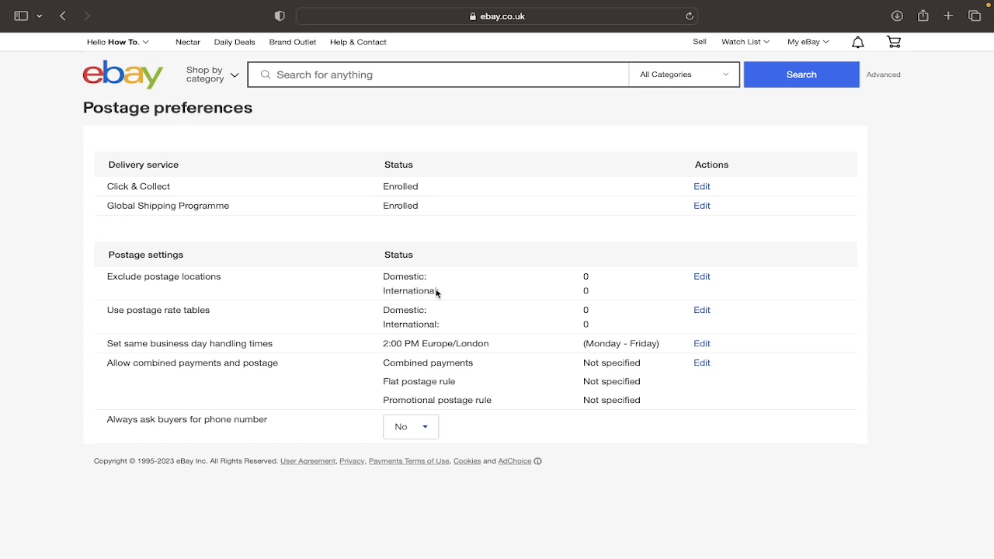
pyautogui.moveTo(702, 277)
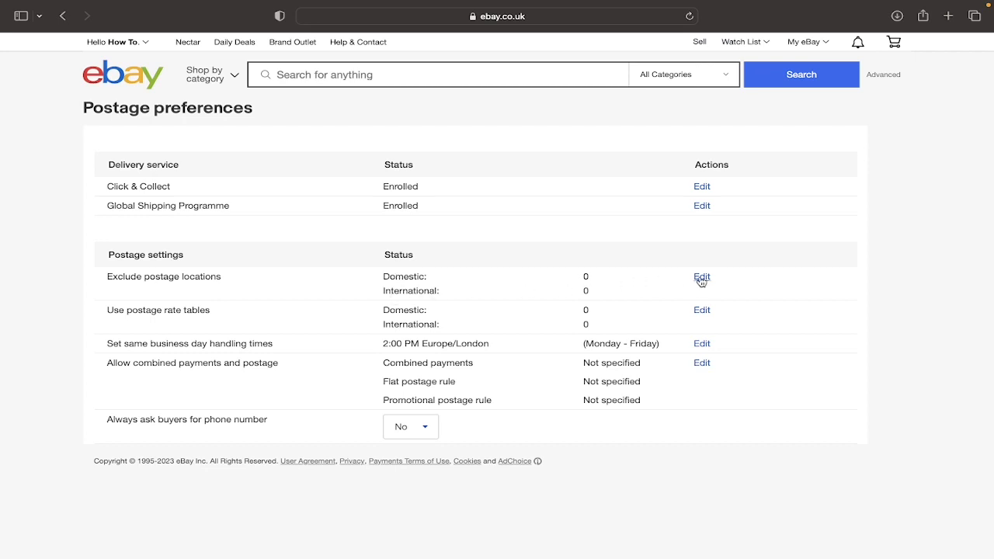
# - Edit the 'Exclude postage locations' row
pyautogui.click(702, 278)
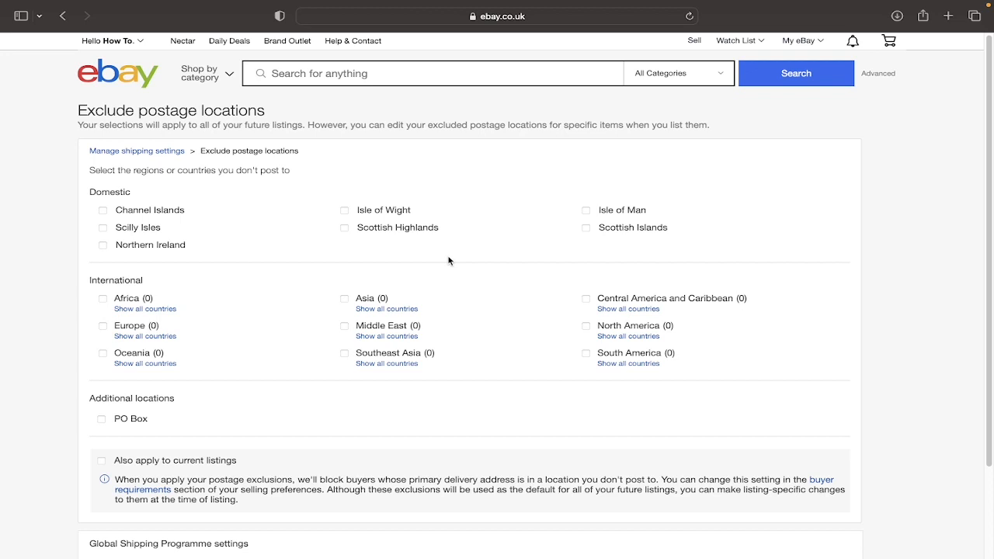
# - Tick North America and South America, briefly showing then hiding South America's countries
pyautogui.click(586, 326)
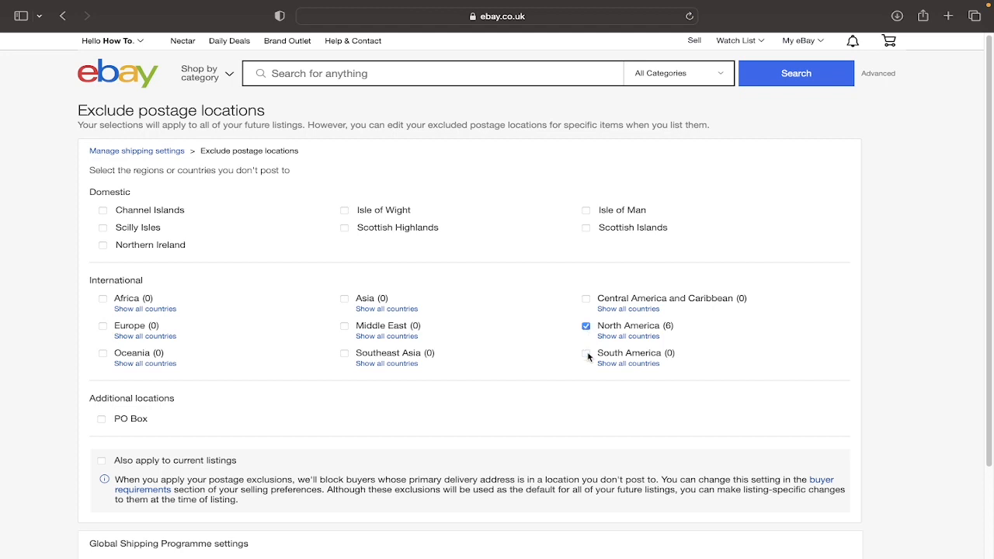
pyautogui.click(586, 353)
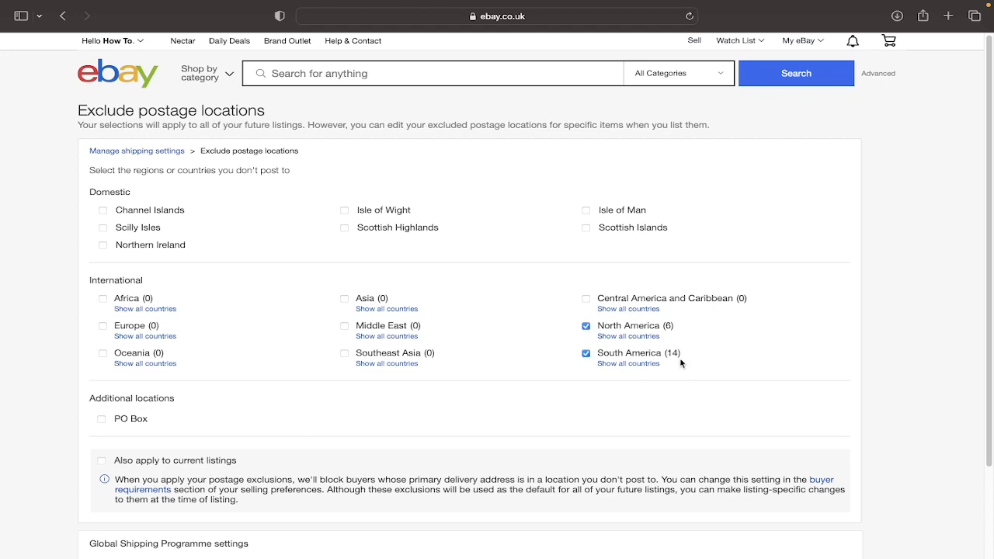
pyautogui.moveTo(697, 354)
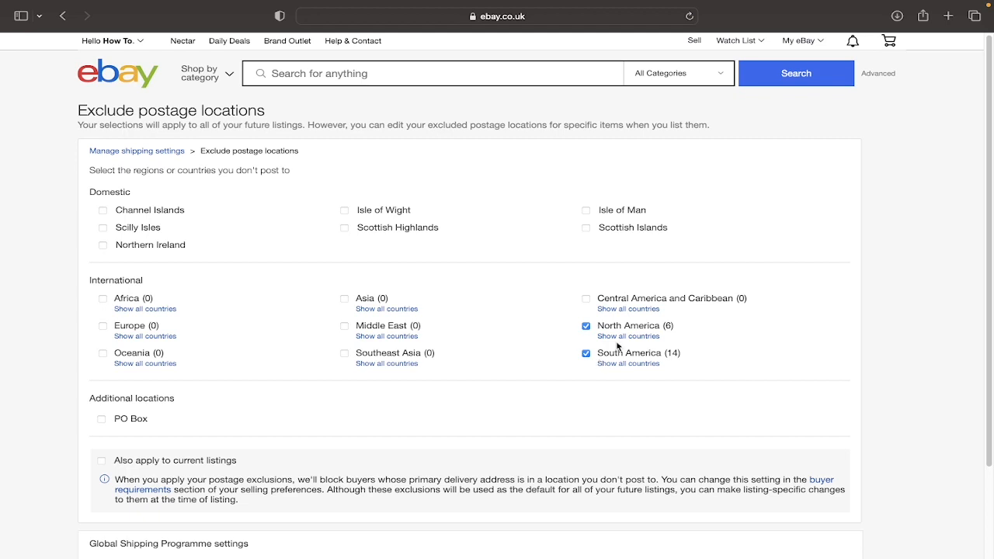
pyautogui.moveTo(619, 351)
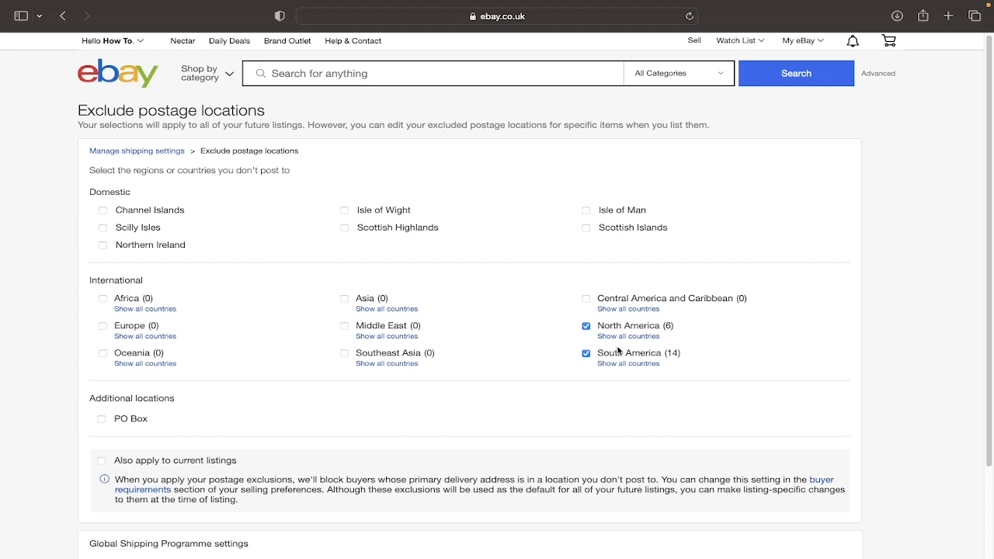
pyautogui.click(629, 364)
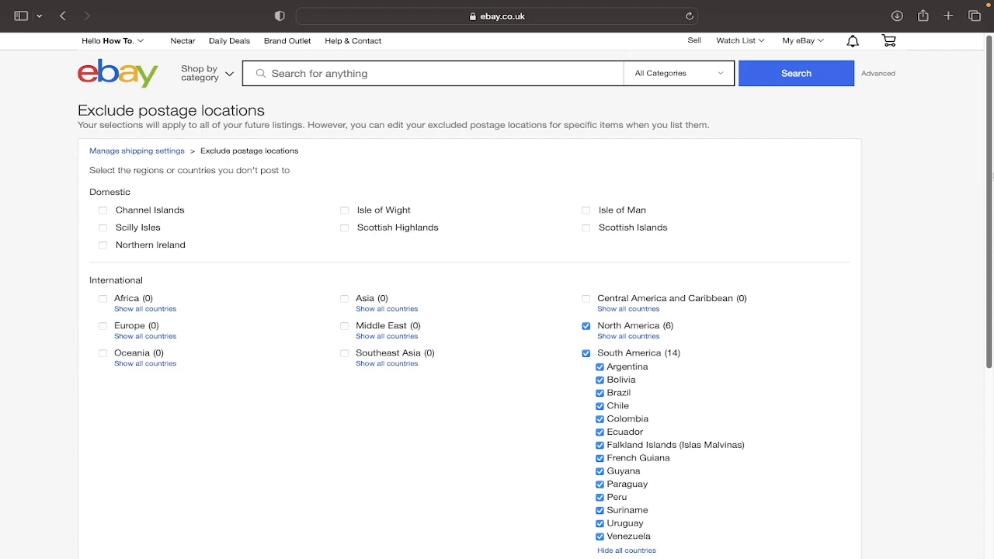
pyautogui.scroll(-3)
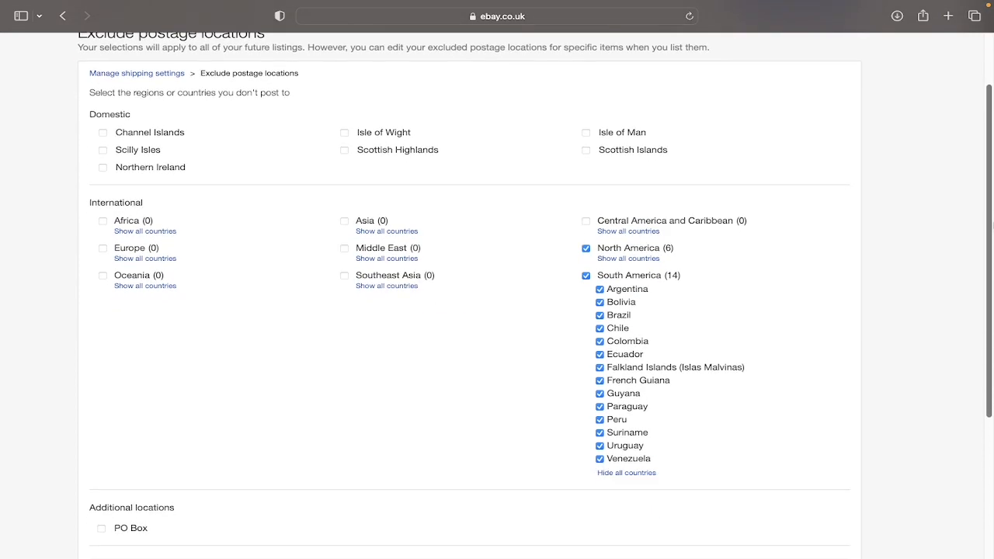
pyautogui.click(626, 472)
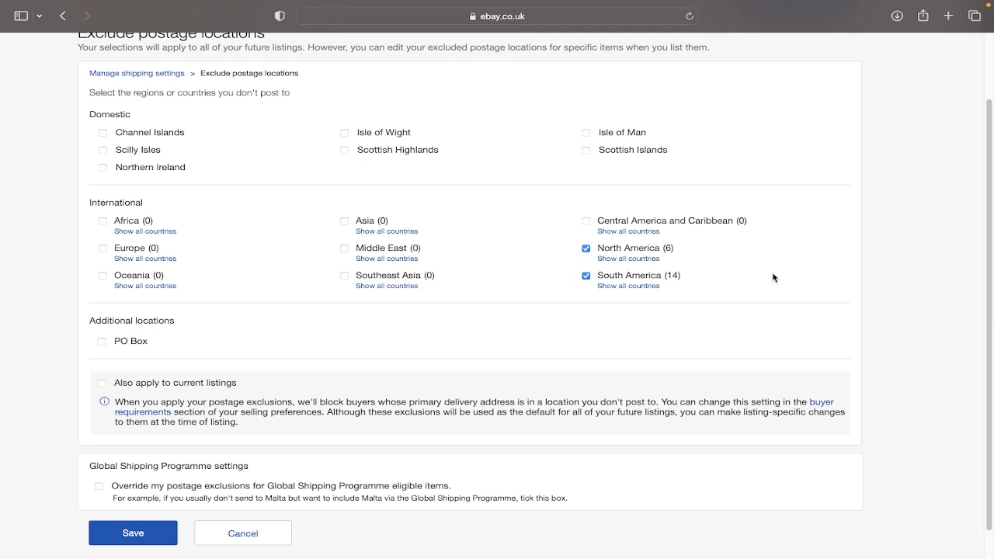
pyautogui.moveTo(130, 374)
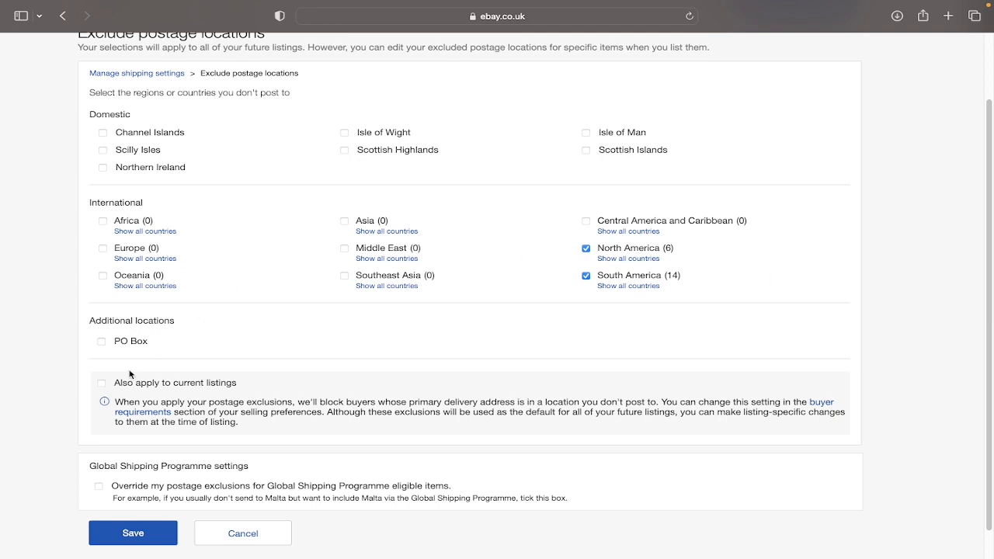
# - Tick 'Also apply to current listings' and save the postage exclusions
pyautogui.click(101, 383)
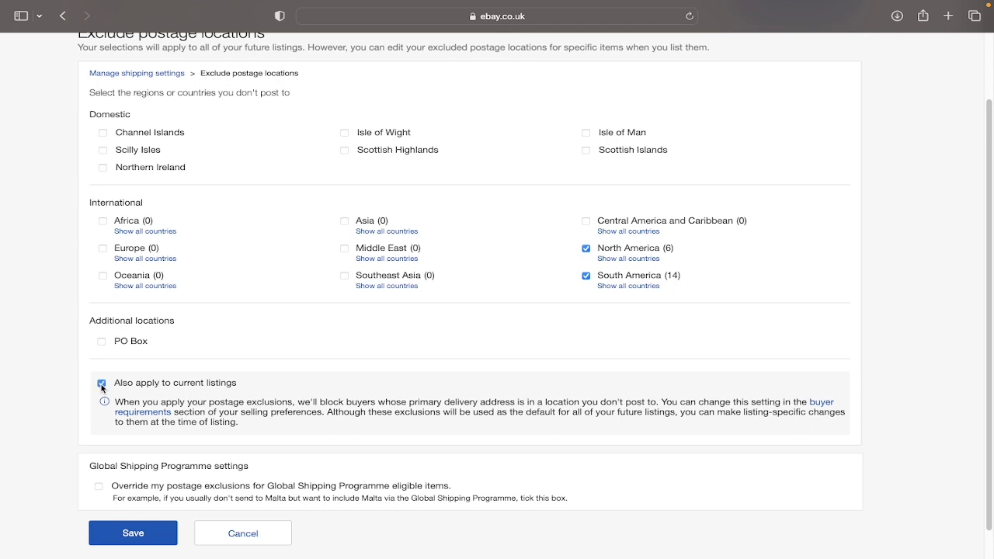
pyautogui.click(101, 383)
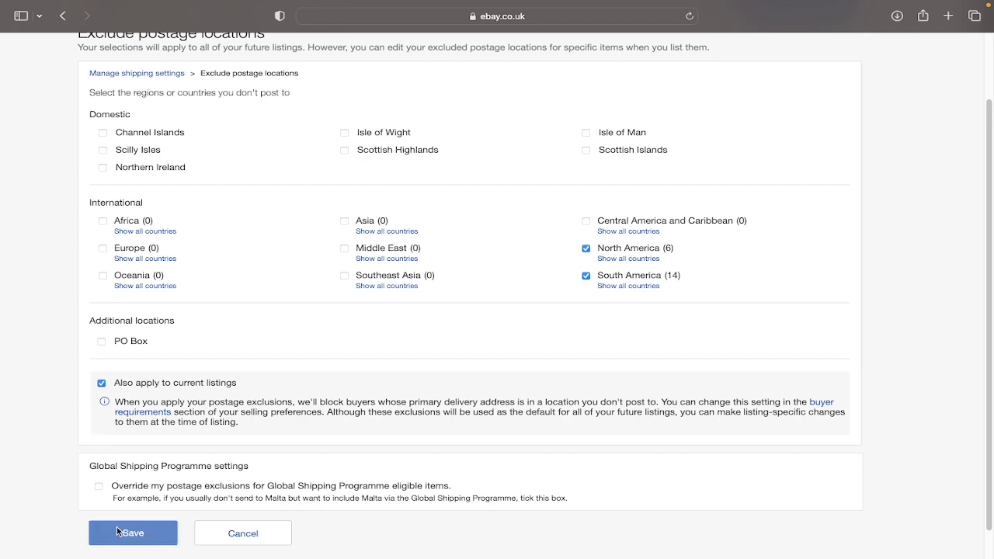
pyautogui.click(132, 532)
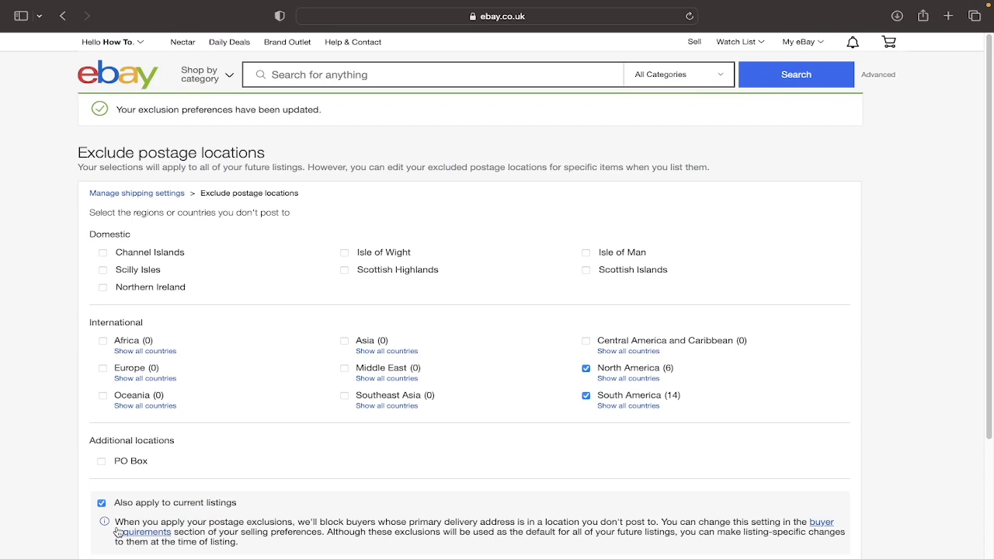
pyautogui.moveTo(125, 107)
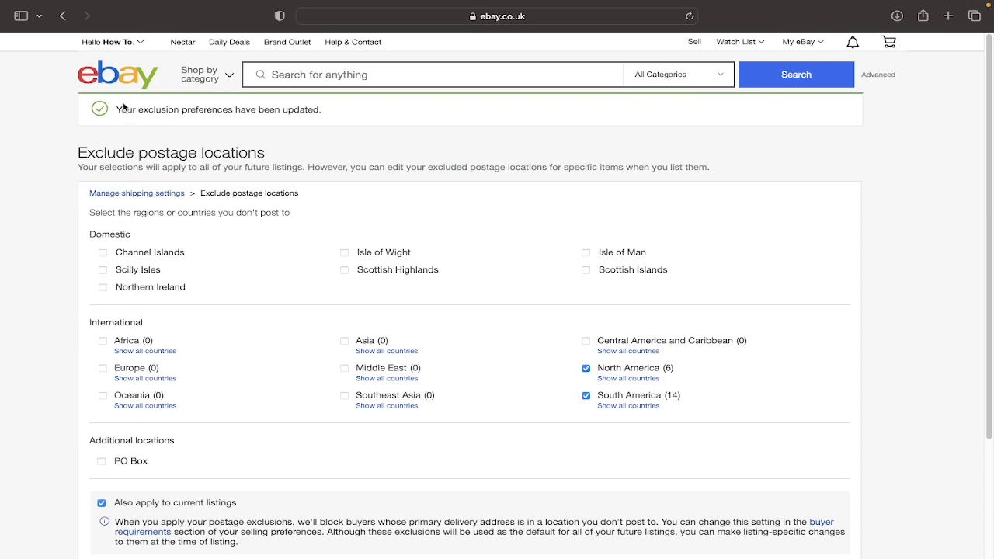
pyautogui.moveTo(387, 128)
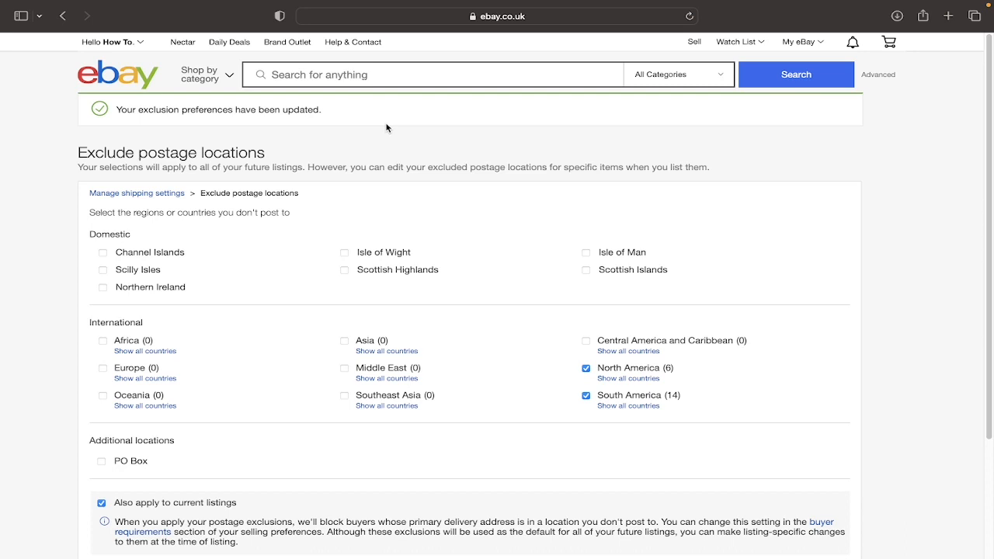